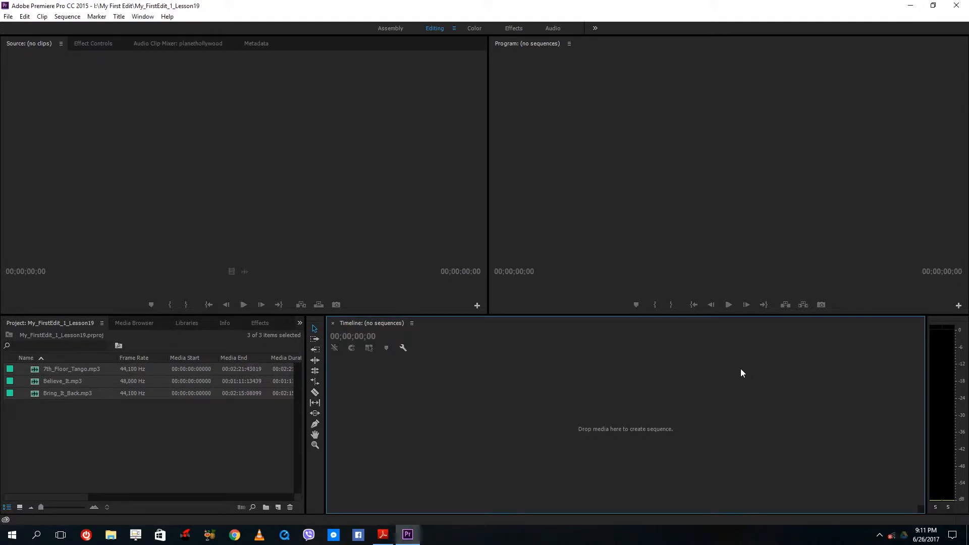
mouse_move(538, 204)
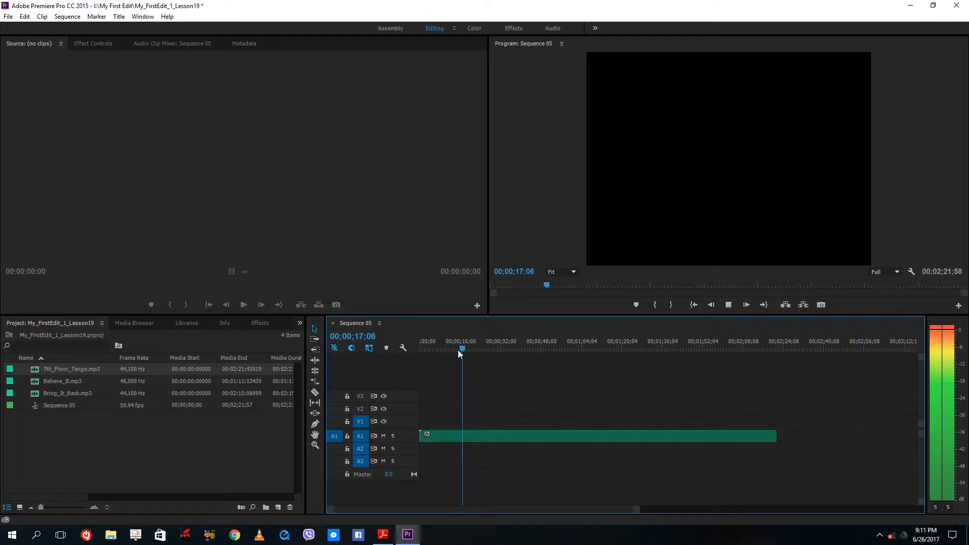
Select the A1 music clip and locate Notch in the Audio Effects list to drag onto it.
left_click(465, 349)
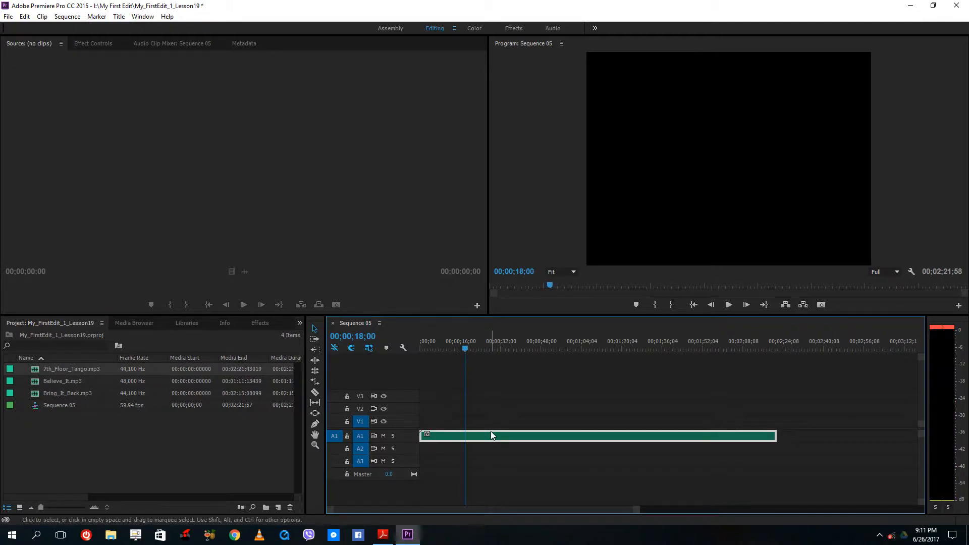
mouse_move(527, 442)
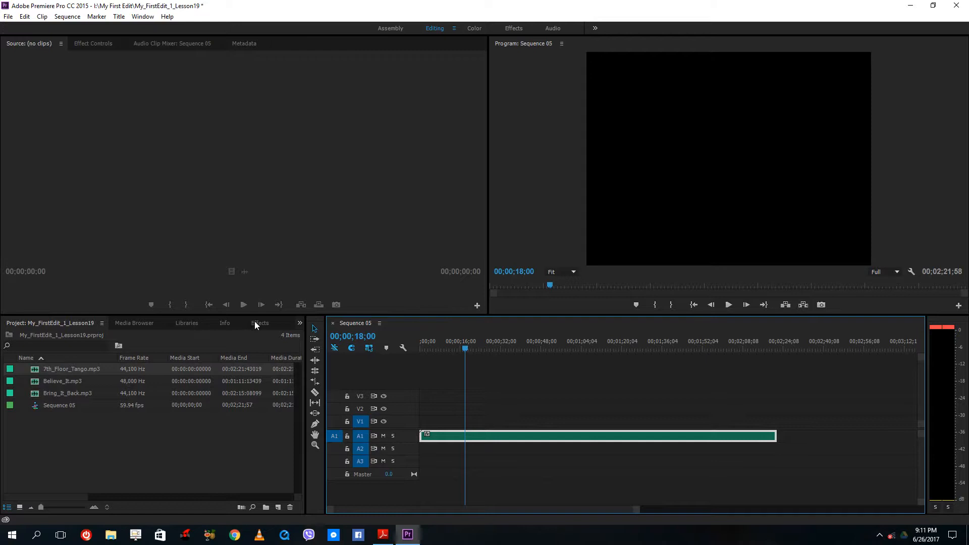
left_click(260, 323)
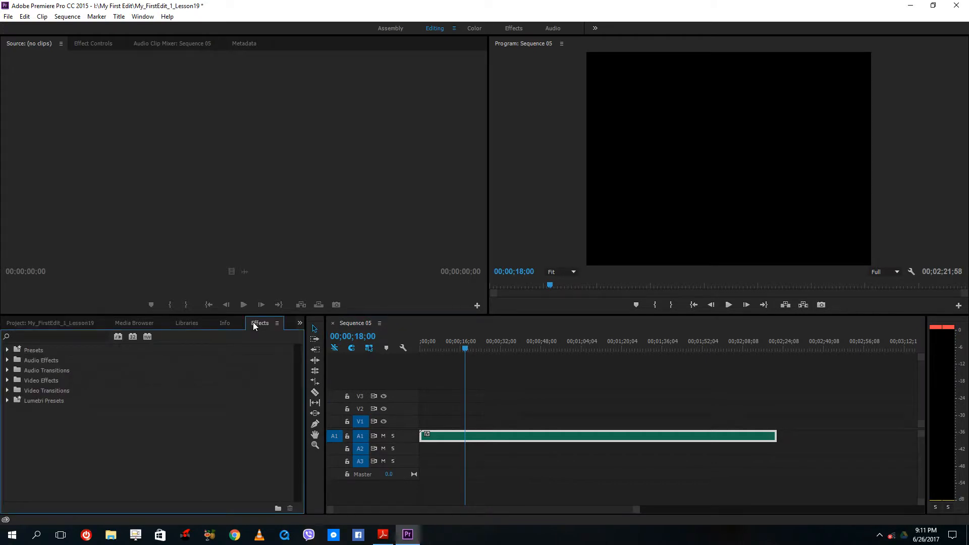
mouse_move(8, 370)
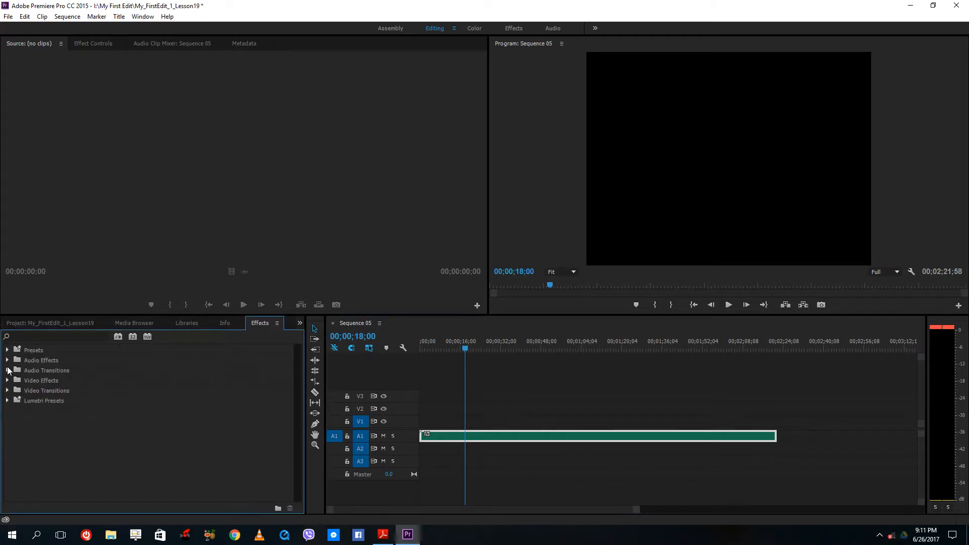
left_click(8, 361)
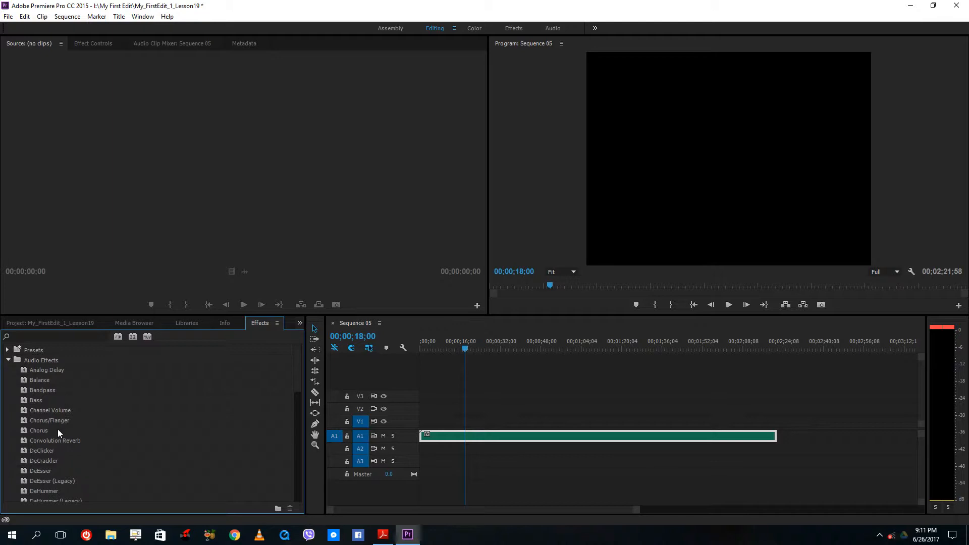
scroll("down", 3)
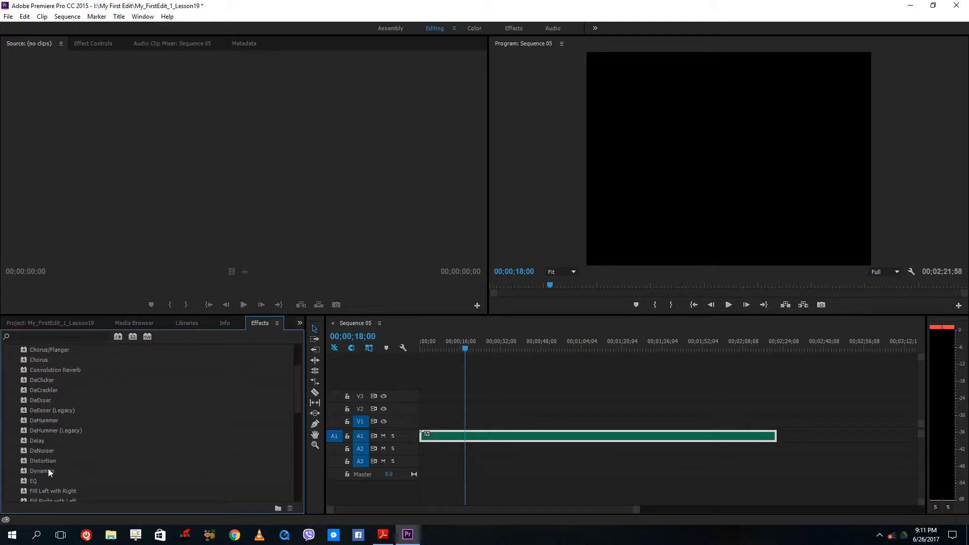
scroll("down", 3)
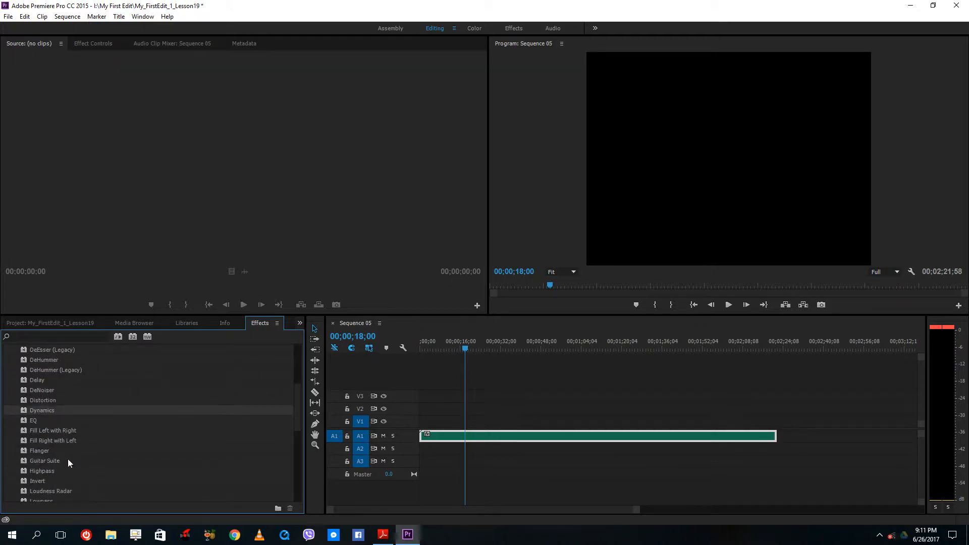
scroll("down", 3)
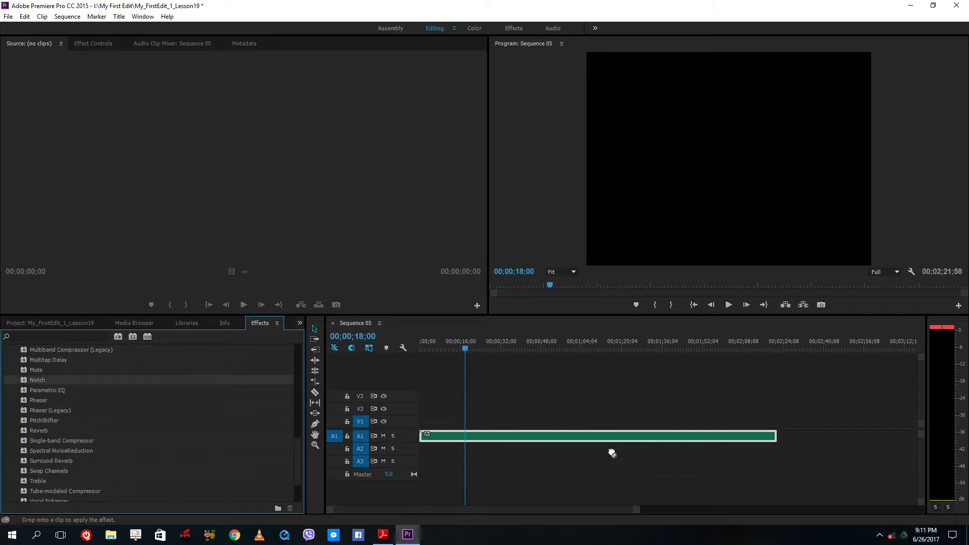
mouse_move(141, 77)
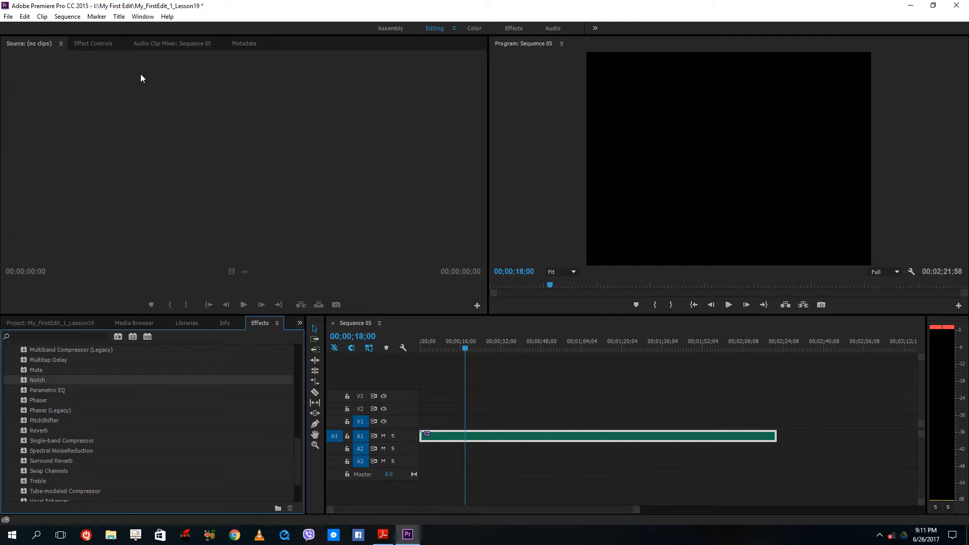
Adjust Notch's Q value in Effect Controls, then remove the Notch effect from 7th_Floor_Tango.
left_click(93, 44)
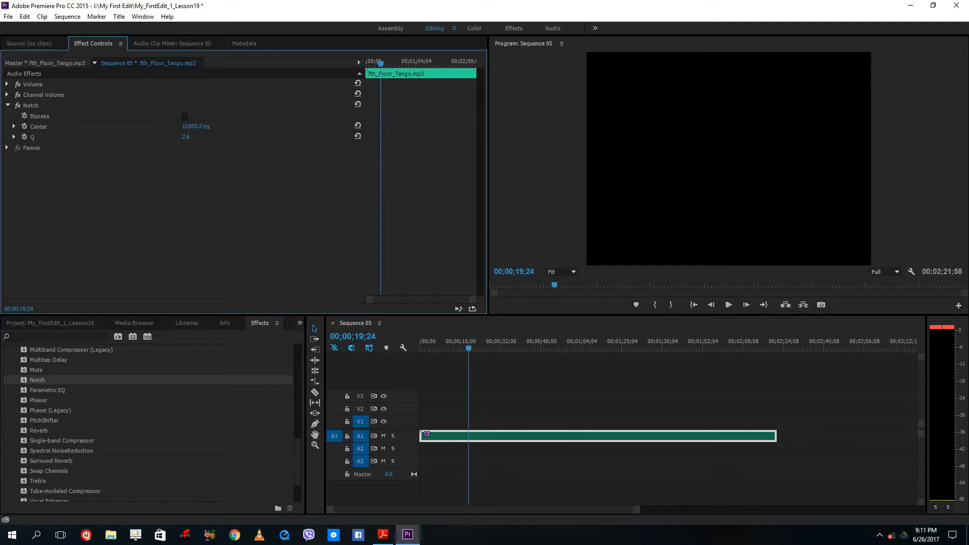
left_click(728, 304)
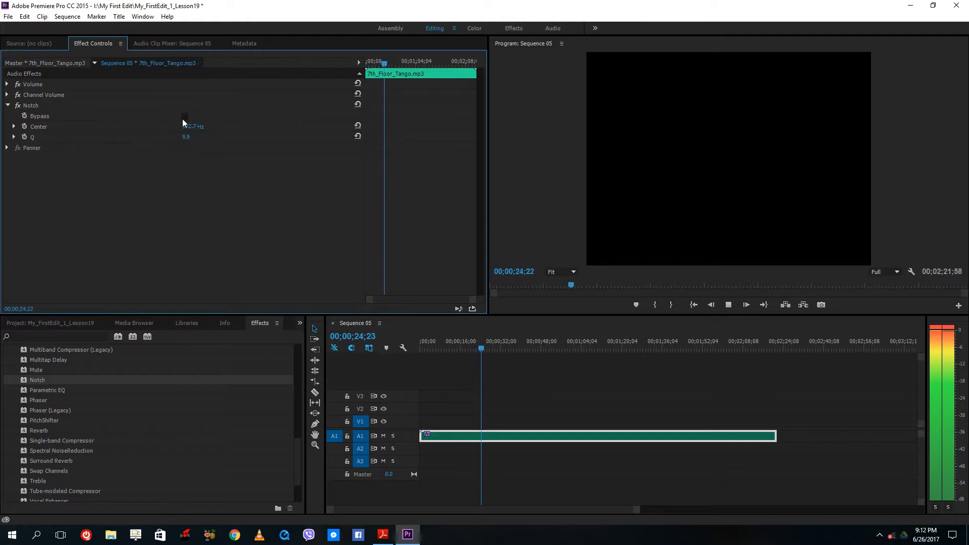
left_click(183, 116)
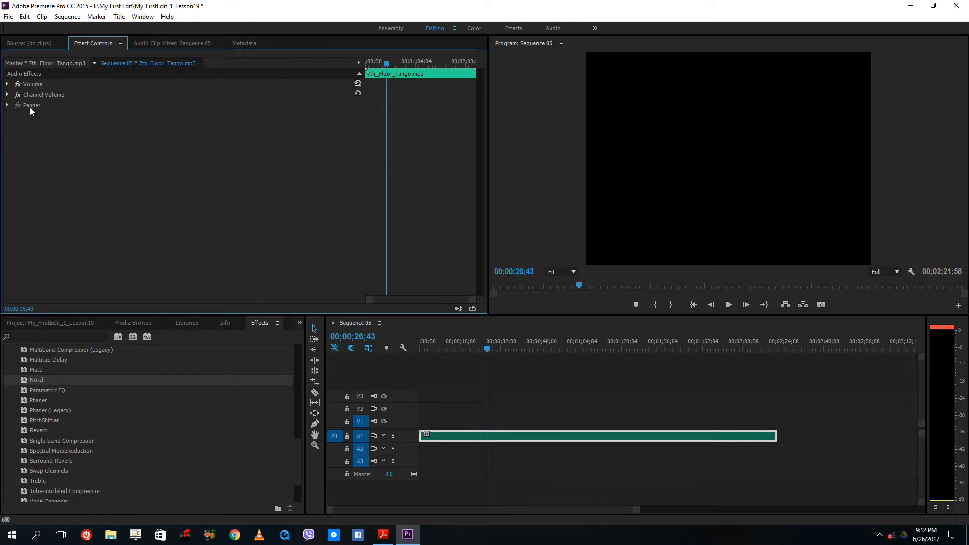
Apply Reverb to 7th_Floor_Tango and raise its Size parameter to about 77.88%.
scroll("up", 3)
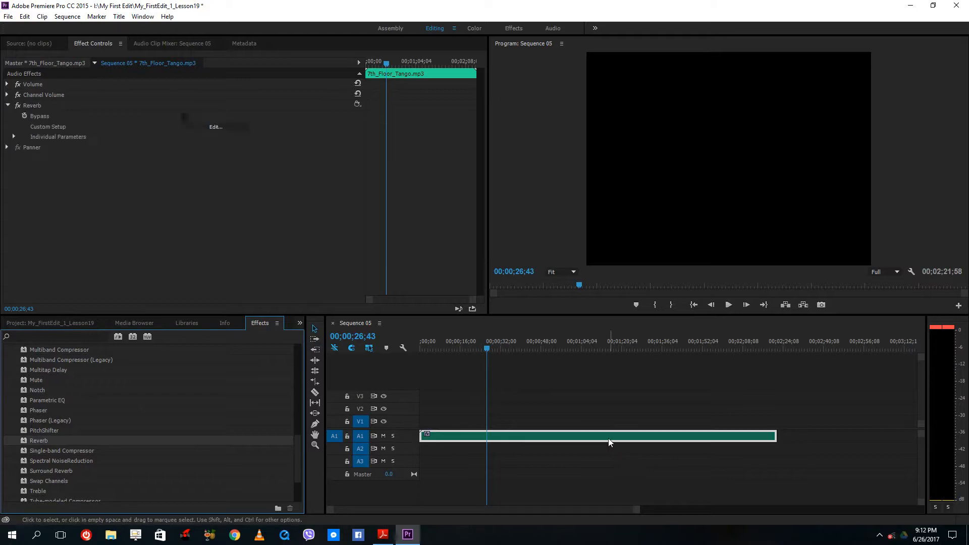
left_click(727, 304)
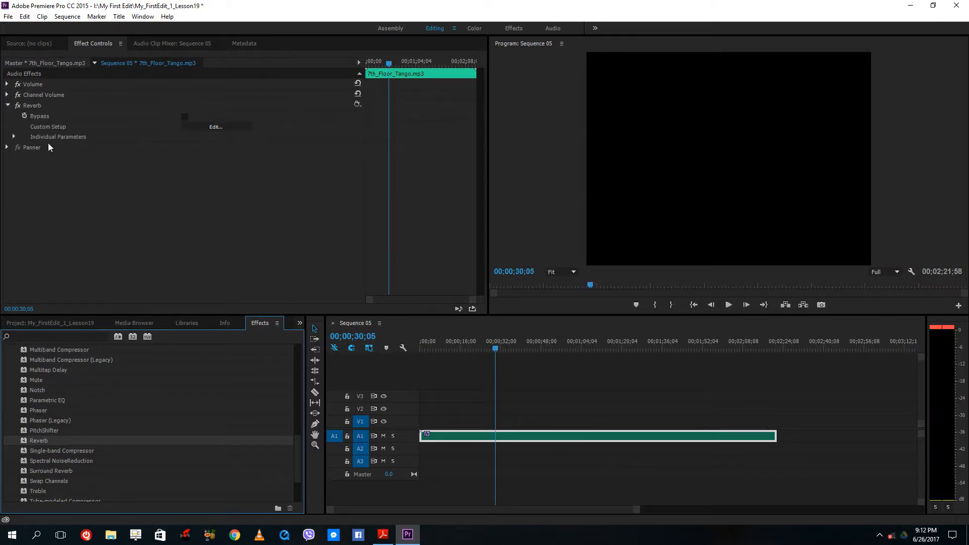
left_click(14, 136)
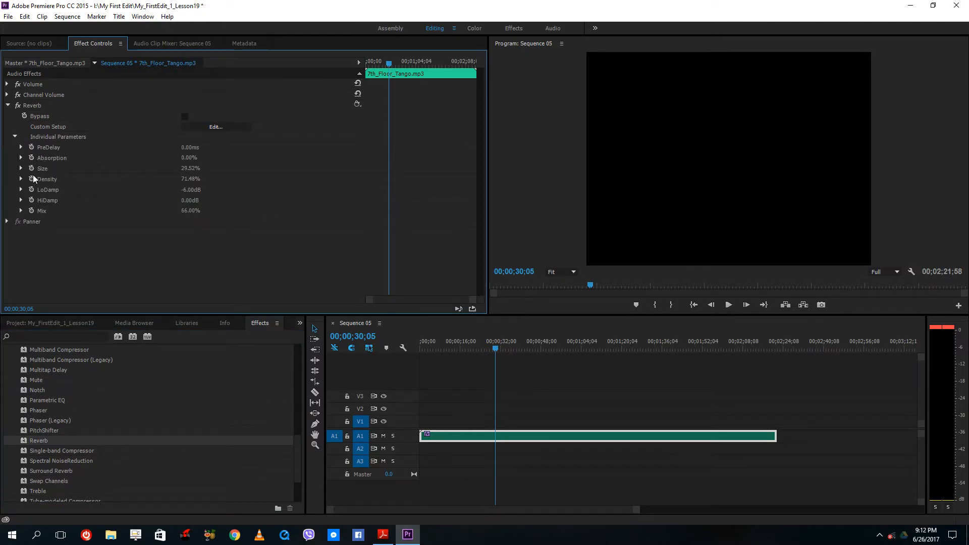
left_click(21, 169)
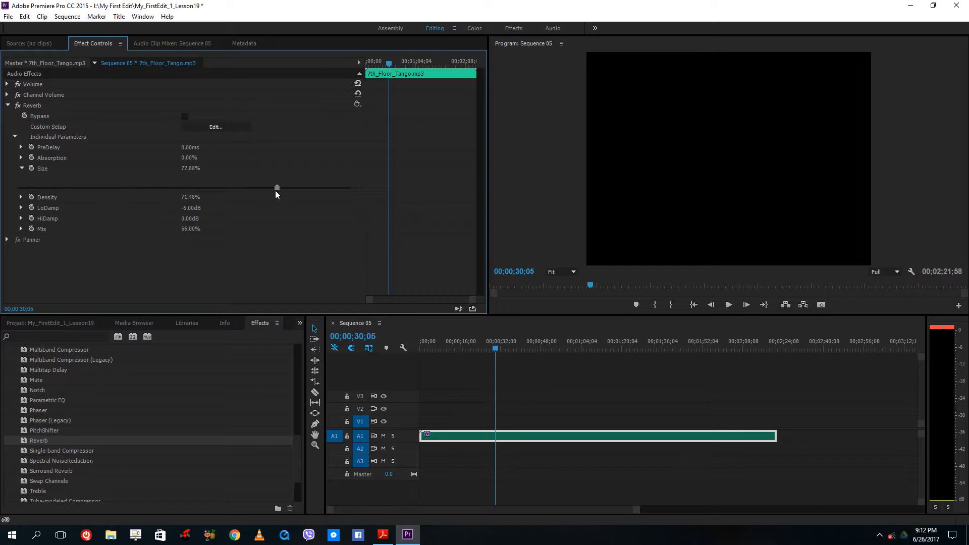
left_click(727, 304)
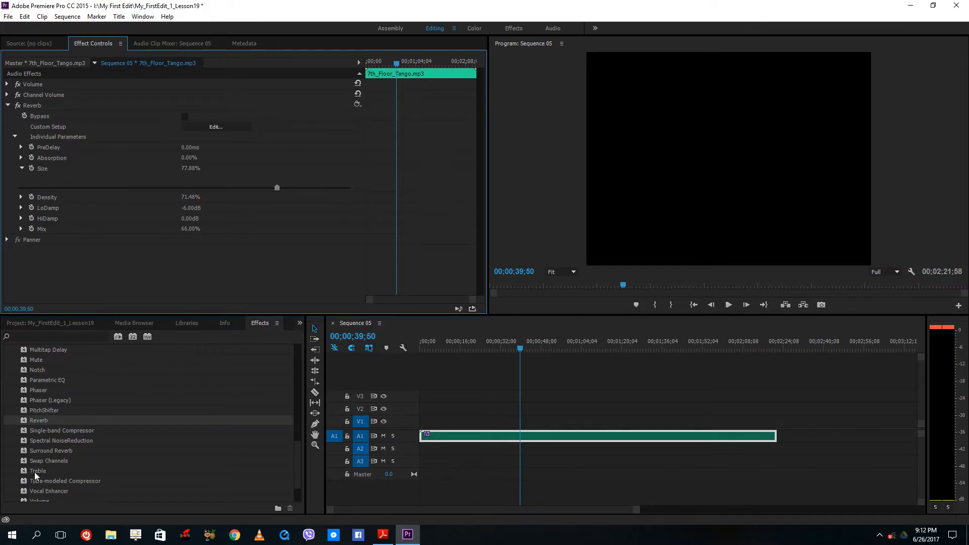
Shorten the first music clip and place Bring_It_Back.mp3 directly after it on A1.
scroll("down", 3)
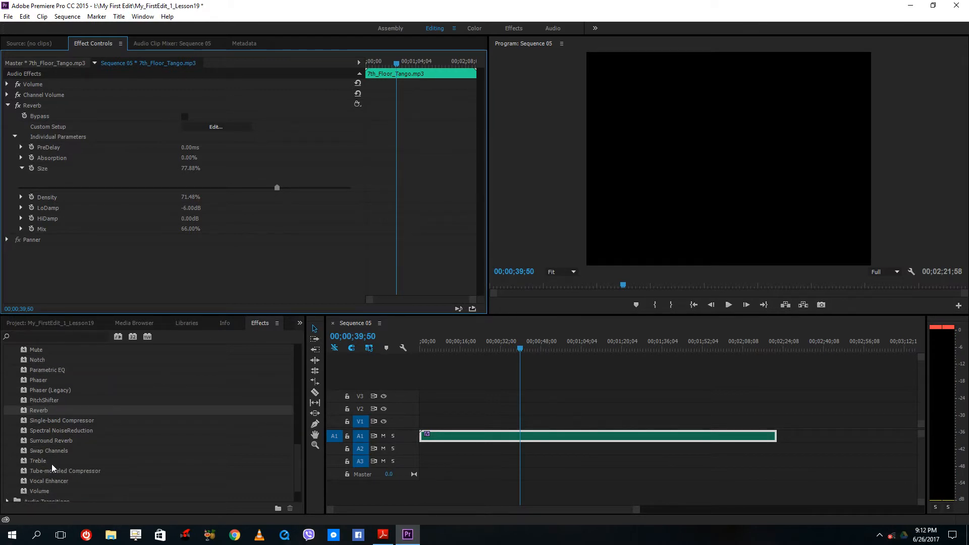
scroll("up", 3)
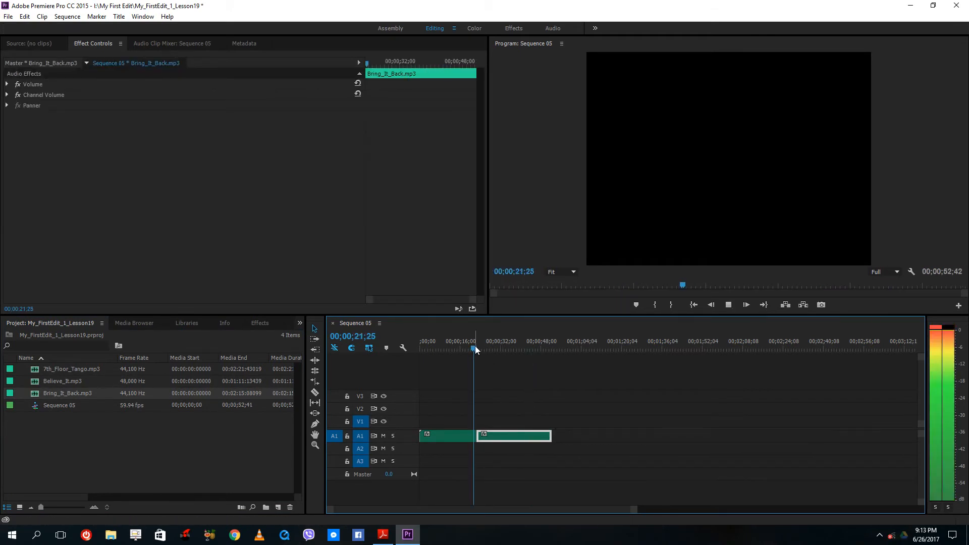
Park the playhead near the edit point and reveal the Audio Transitions Crossfade group with Constant Gain.
left_click(479, 341)
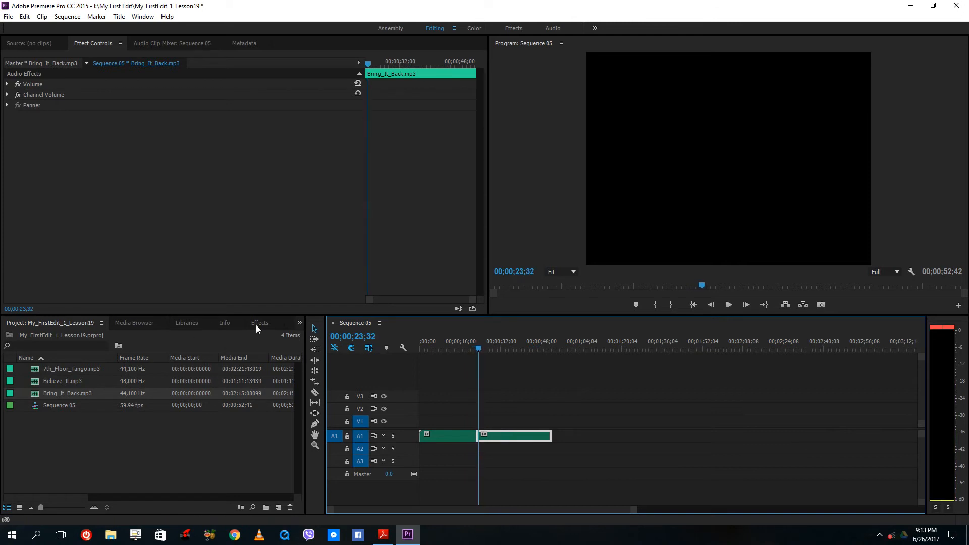
left_click(260, 323)
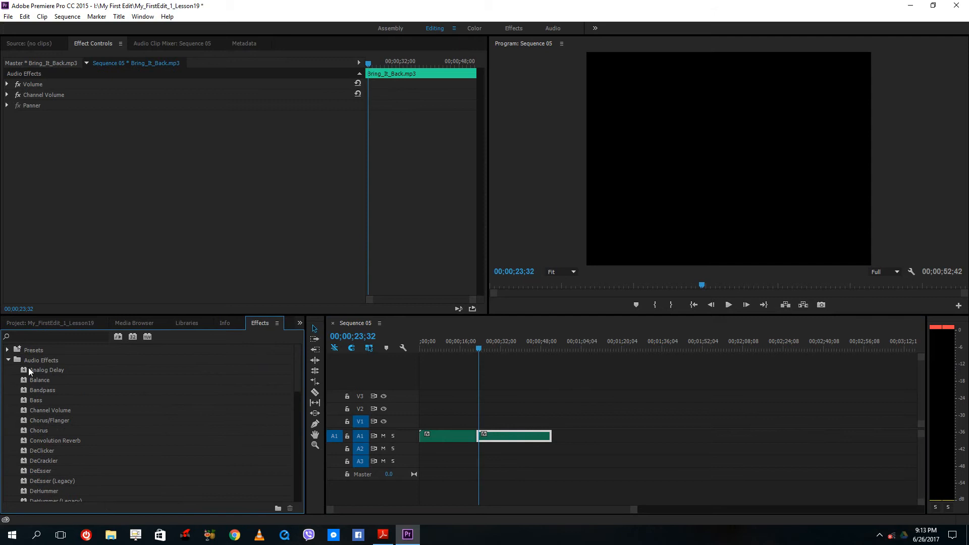
left_click(7, 359)
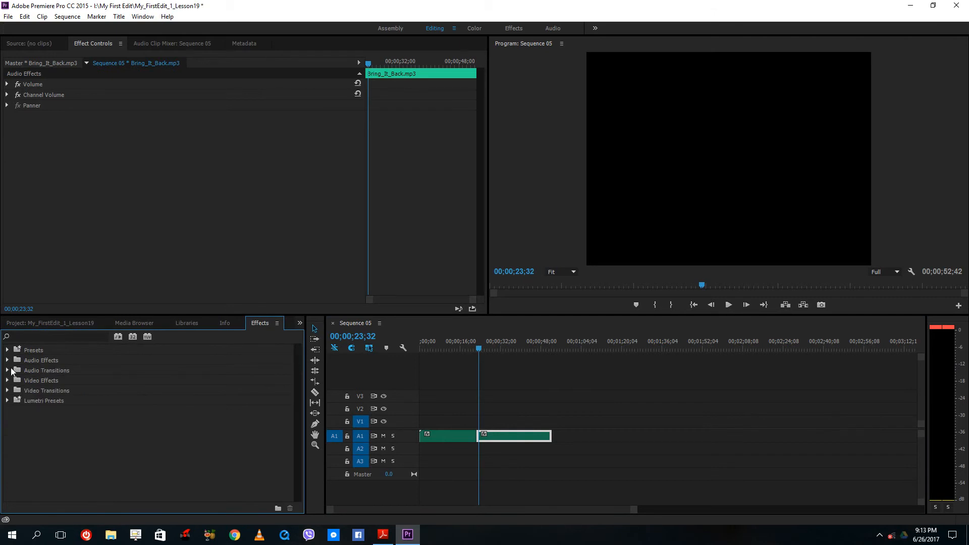
left_click(7, 381)
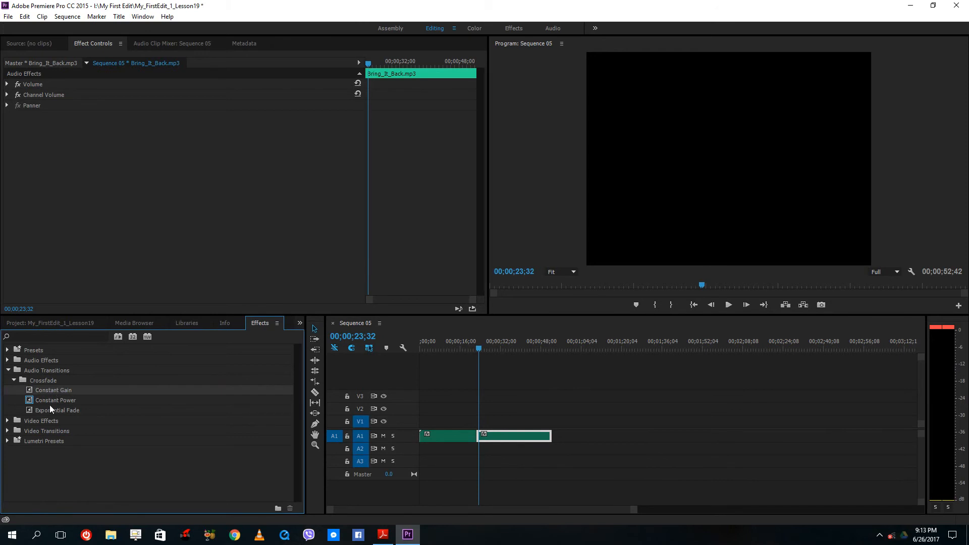
mouse_move(70, 410)
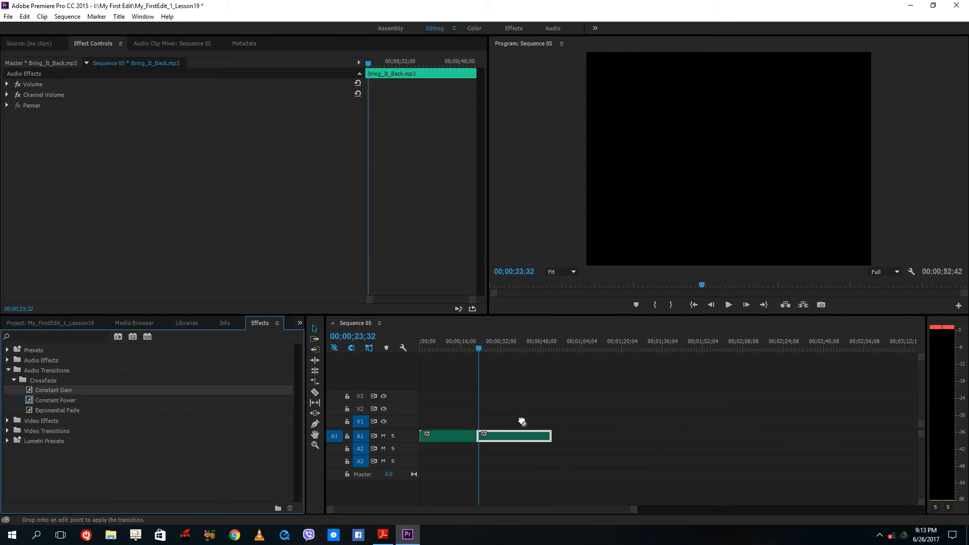
Drop a Constant Gain crossfade on the edit point between the two A1 clips and deselect.
left_click(475, 348)
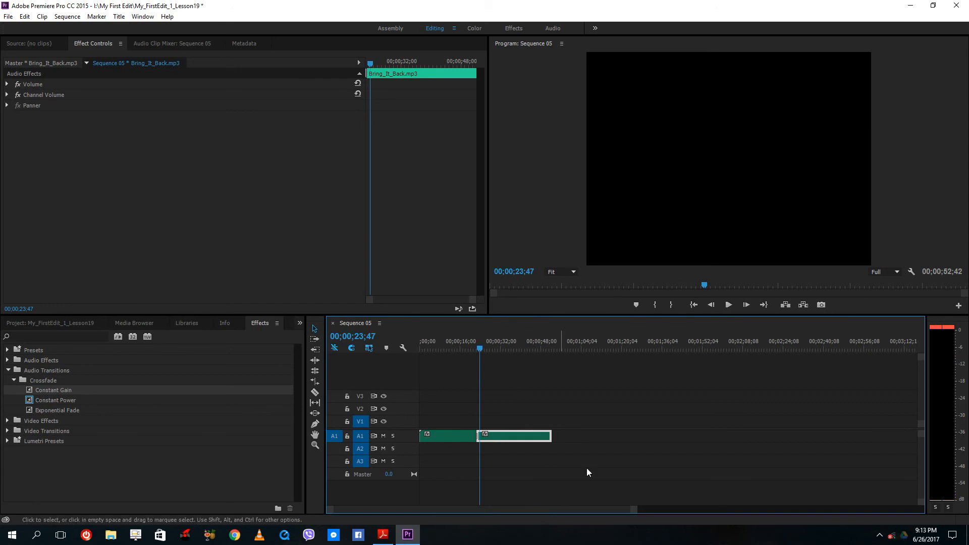
left_click(585, 429)
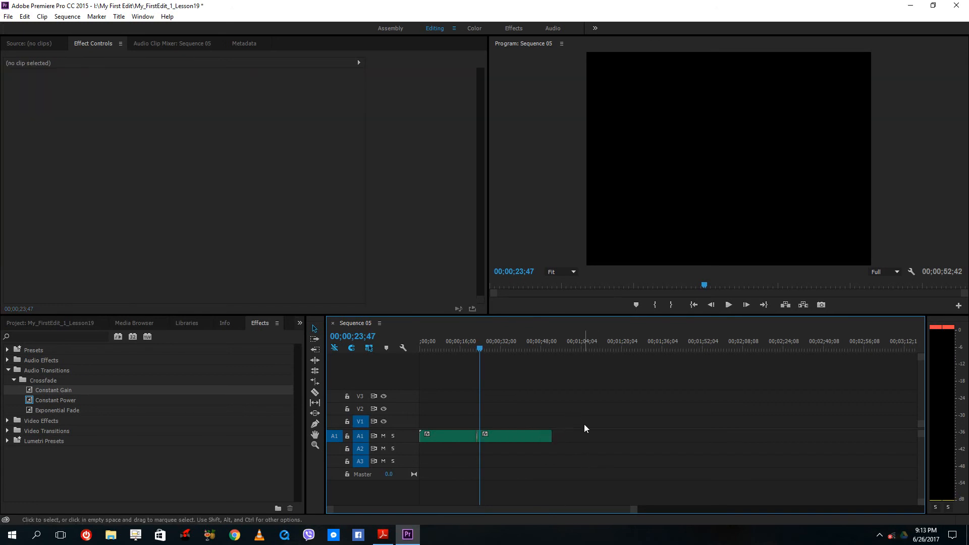
mouse_move(579, 431)
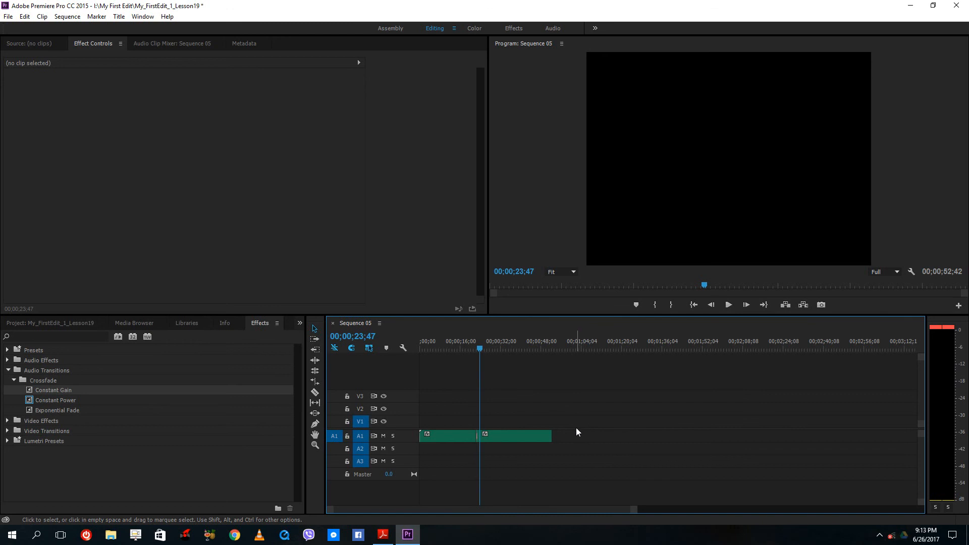
mouse_move(574, 433)
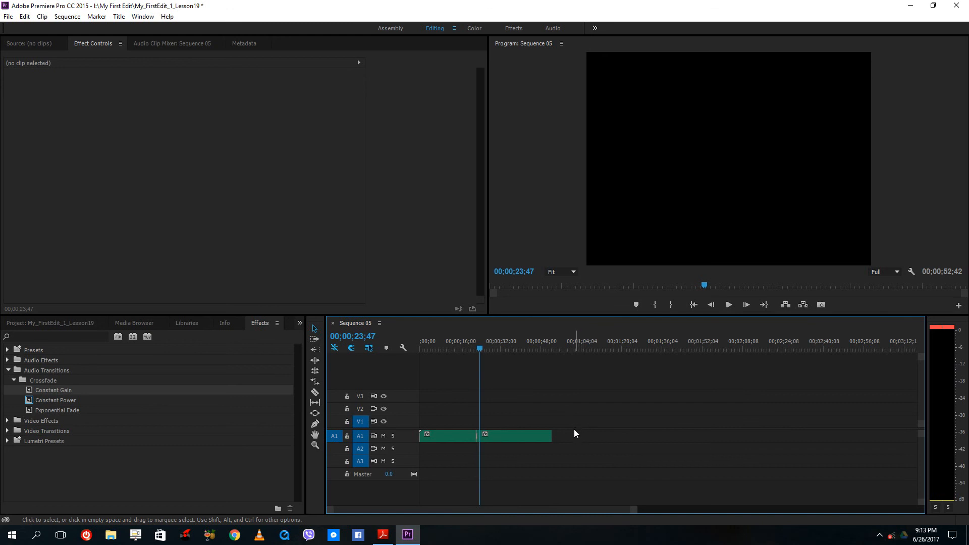